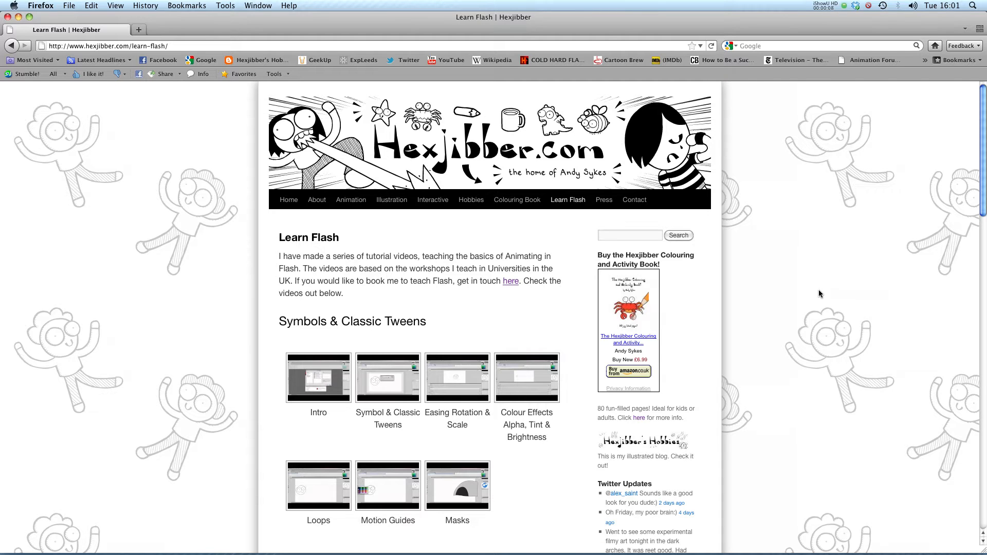
pyautogui.moveTo(369, 155)
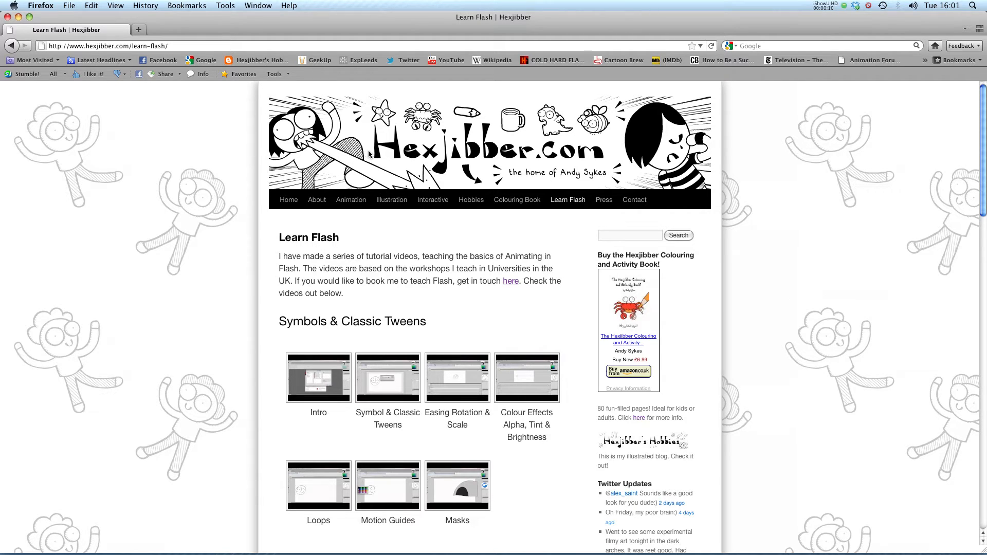
pyautogui.moveTo(391, 199)
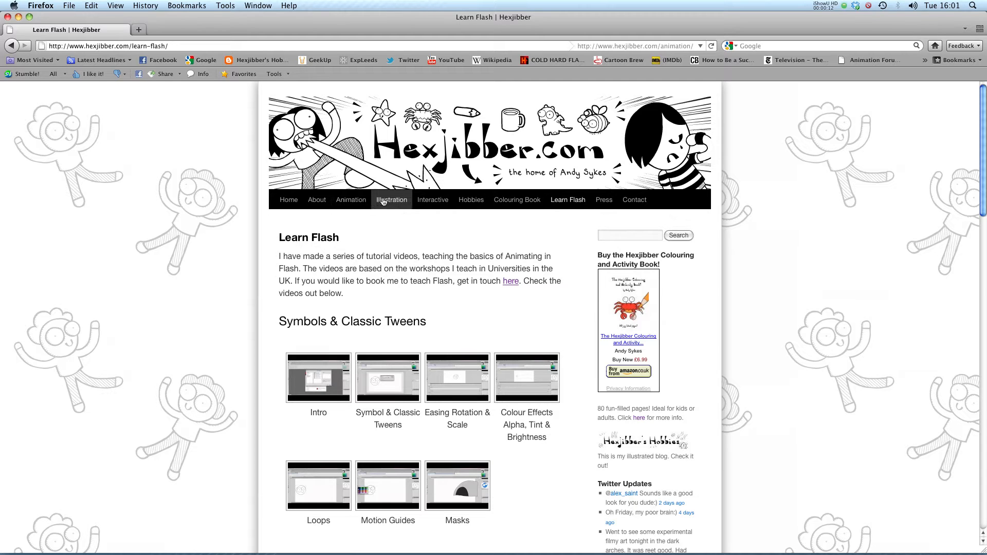
pyautogui.moveTo(433, 199)
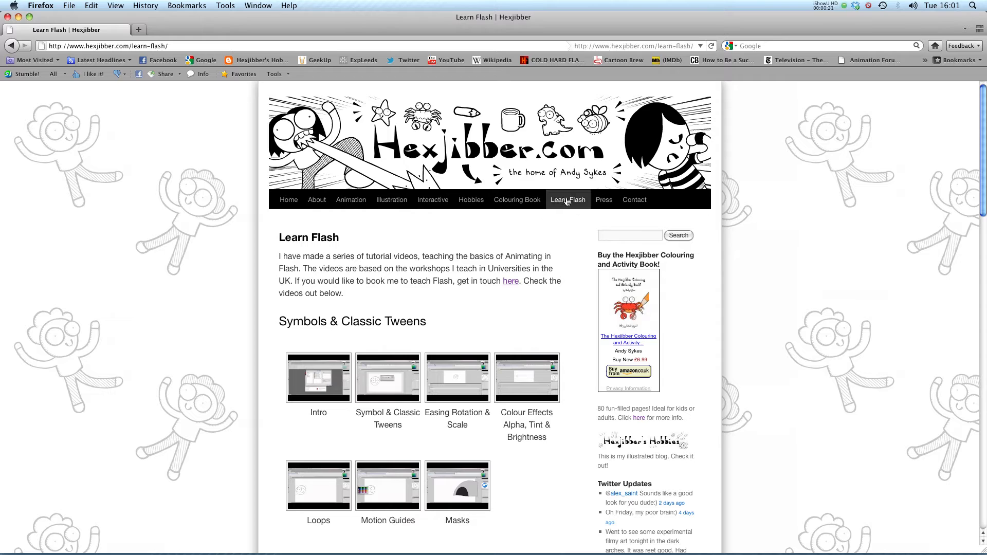
pyautogui.moveTo(568, 214)
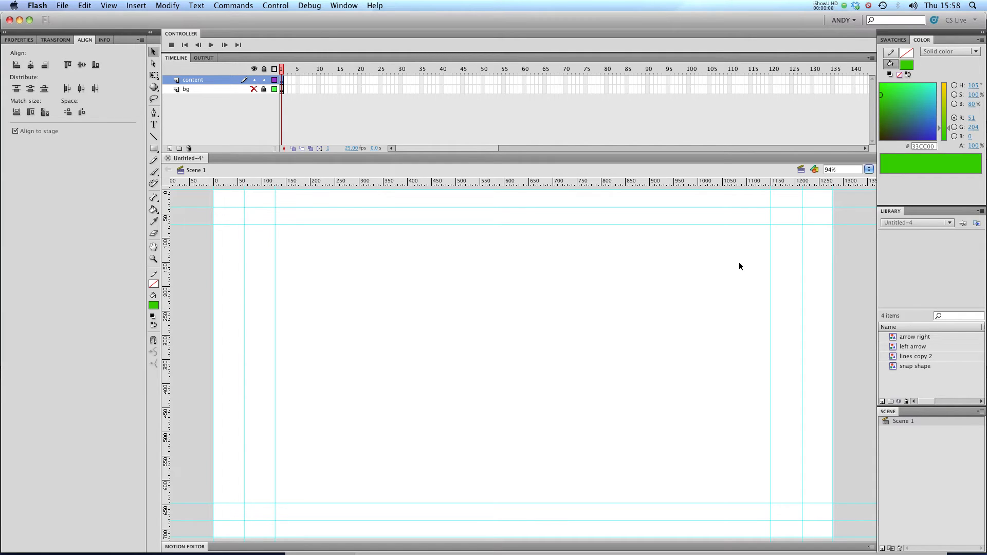
pyautogui.moveTo(652, 232)
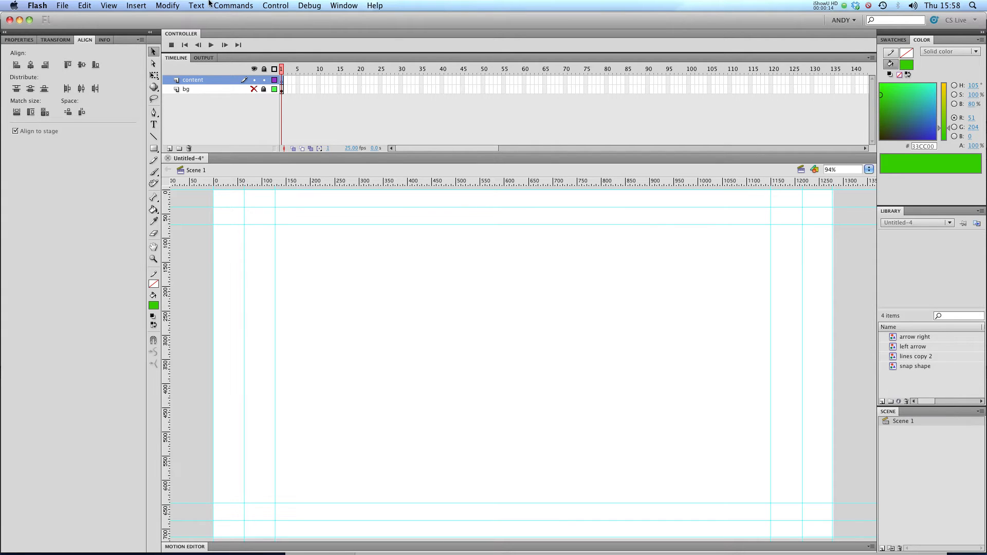
# Step: Import dancing-davelynch.net.flv as a video, keeping the default playback skin
pyautogui.click(62, 6)
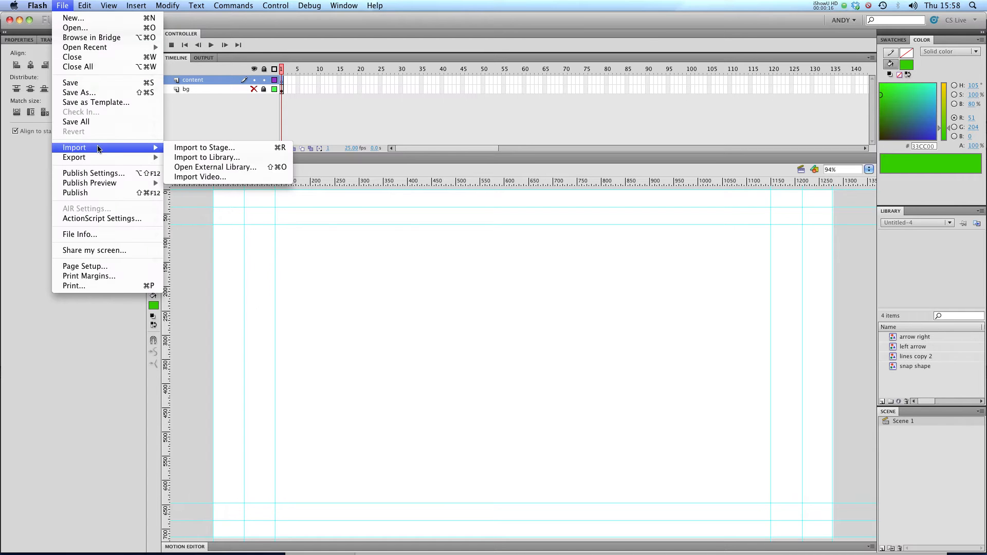
pyautogui.moveTo(200, 177)
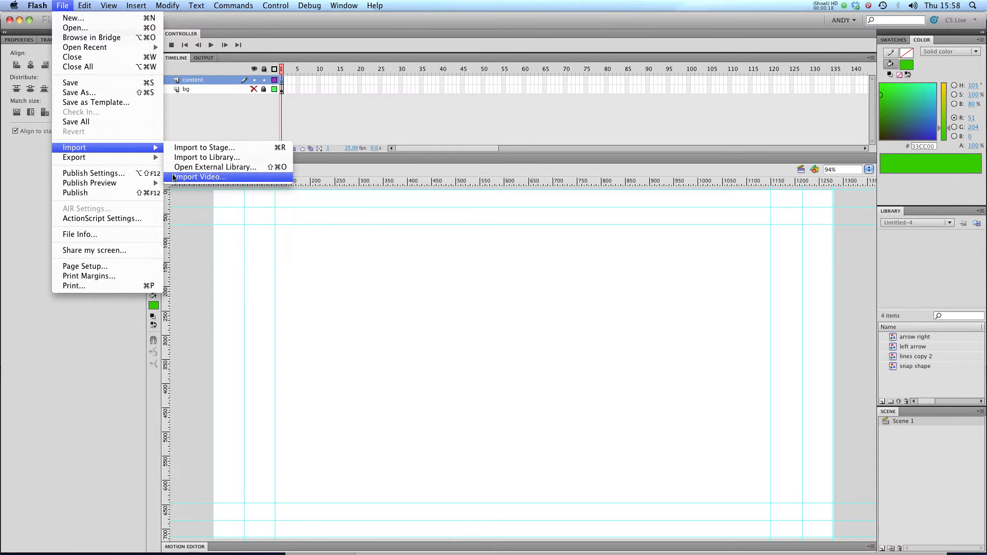
pyautogui.click(199, 177)
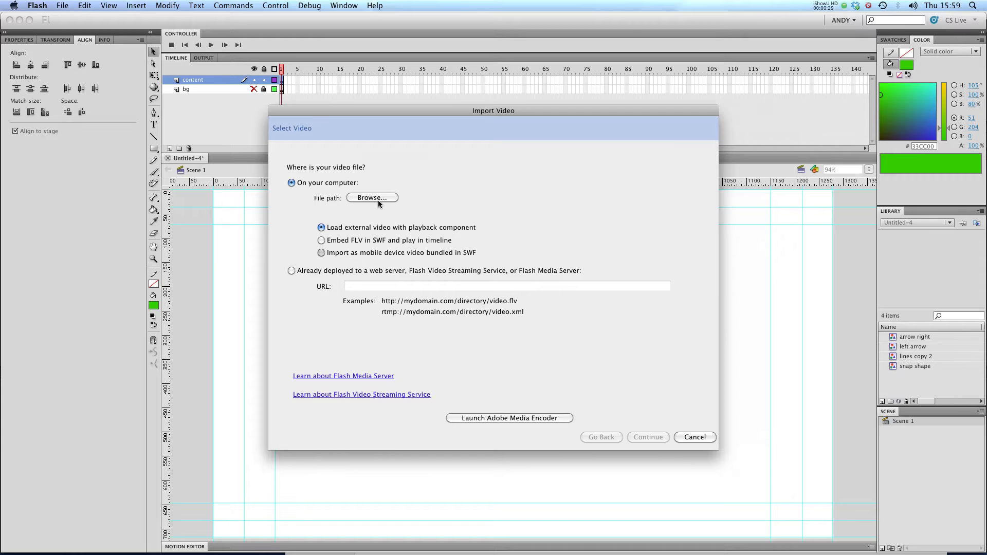
pyautogui.click(372, 197)
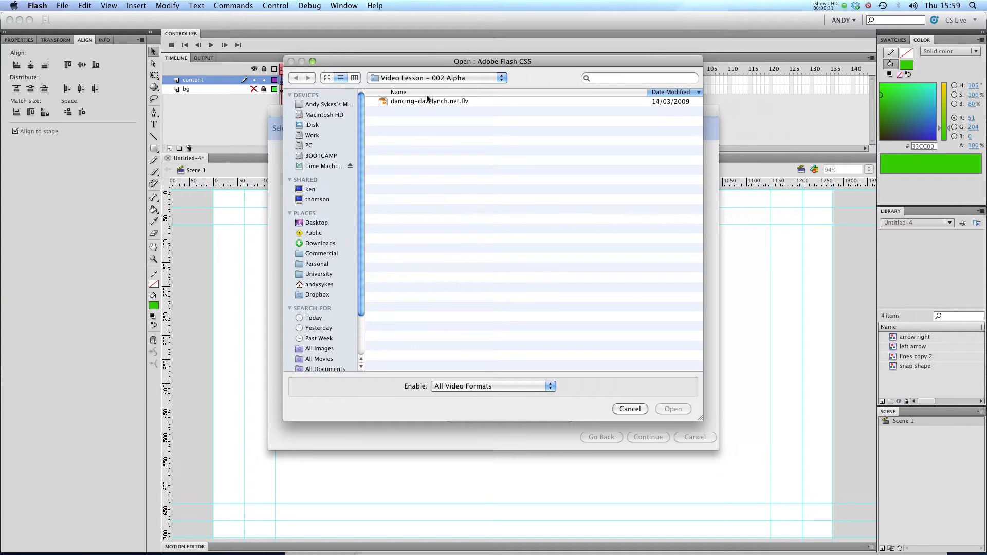
pyautogui.click(429, 101)
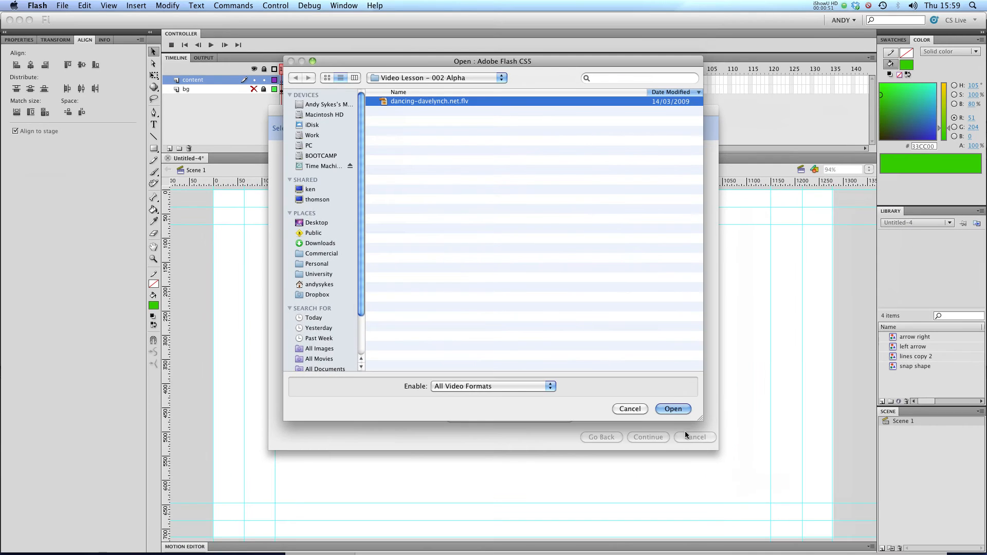
pyautogui.click(673, 409)
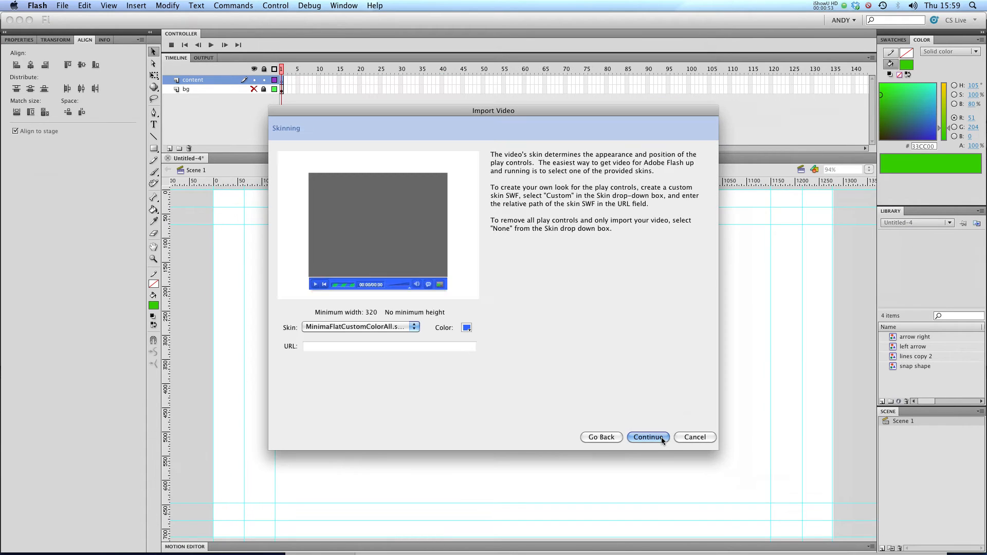
pyautogui.click(648, 437)
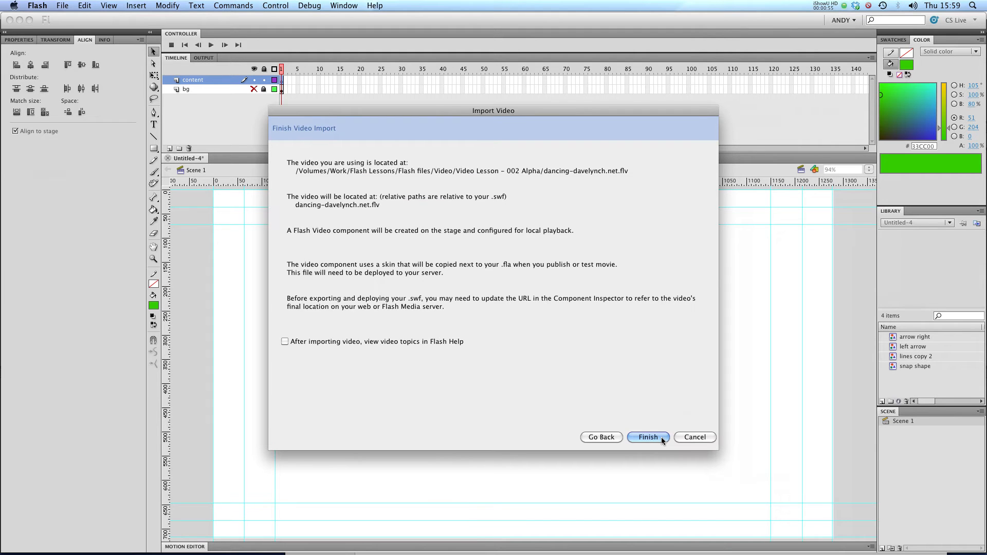
# Step: Finish the import, placing the dancer video with its playback bar on stage
pyautogui.click(648, 438)
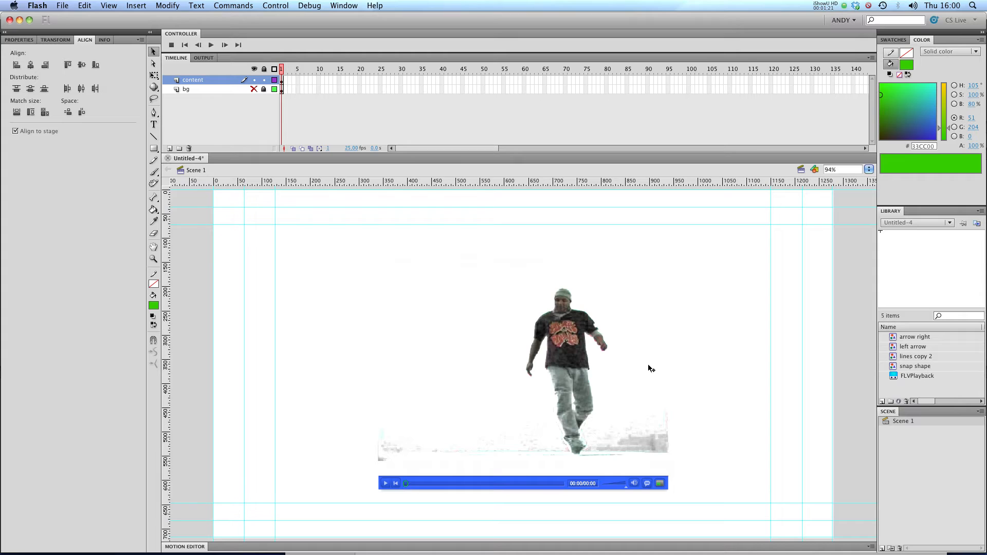
pyautogui.moveTo(538, 300)
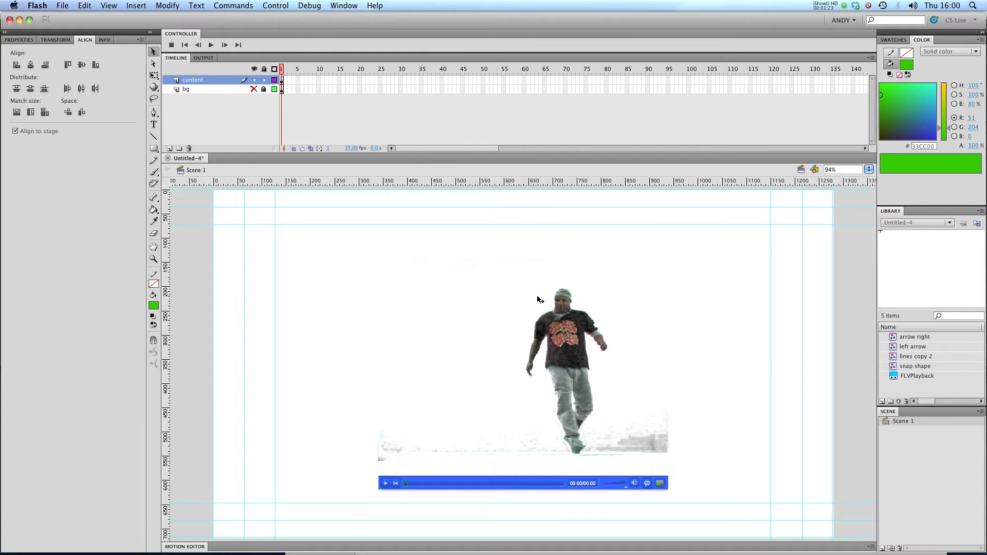
pyautogui.moveTo(709, 227)
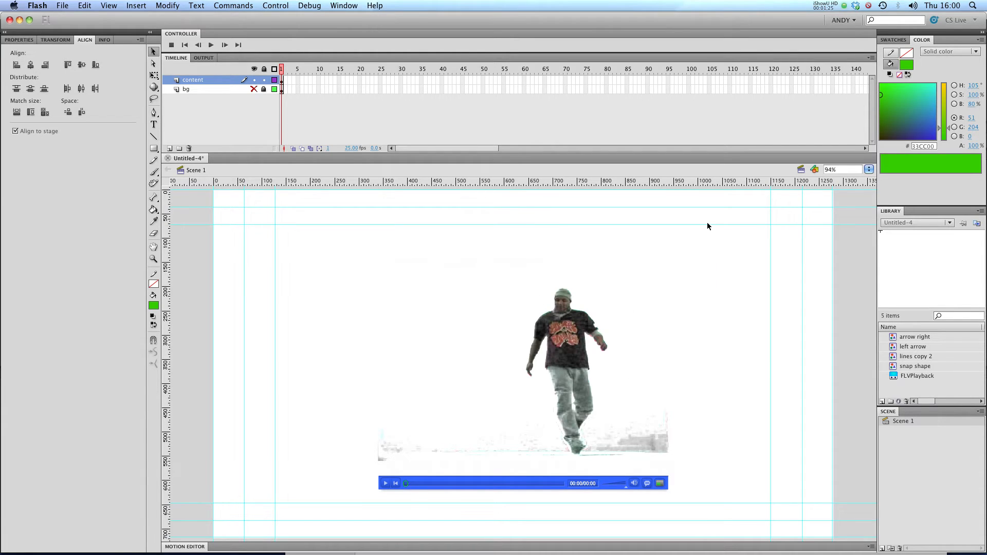
pyautogui.moveTo(675, 243)
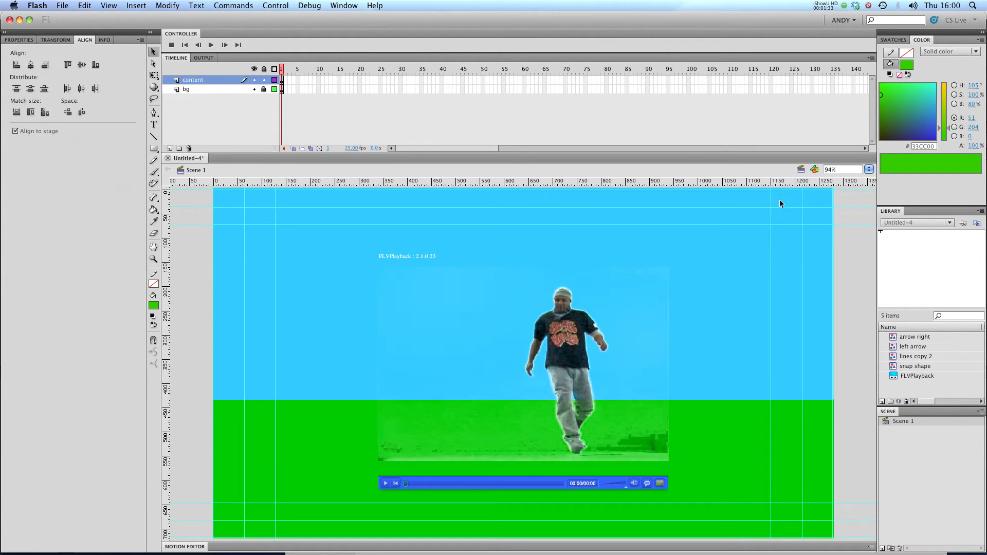
pyautogui.moveTo(727, 444)
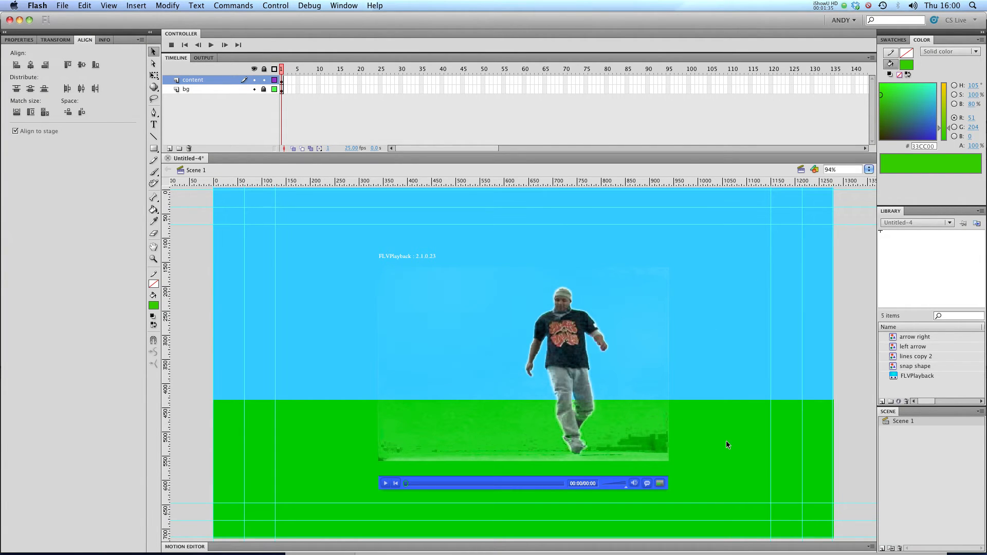
pyautogui.moveTo(429, 351)
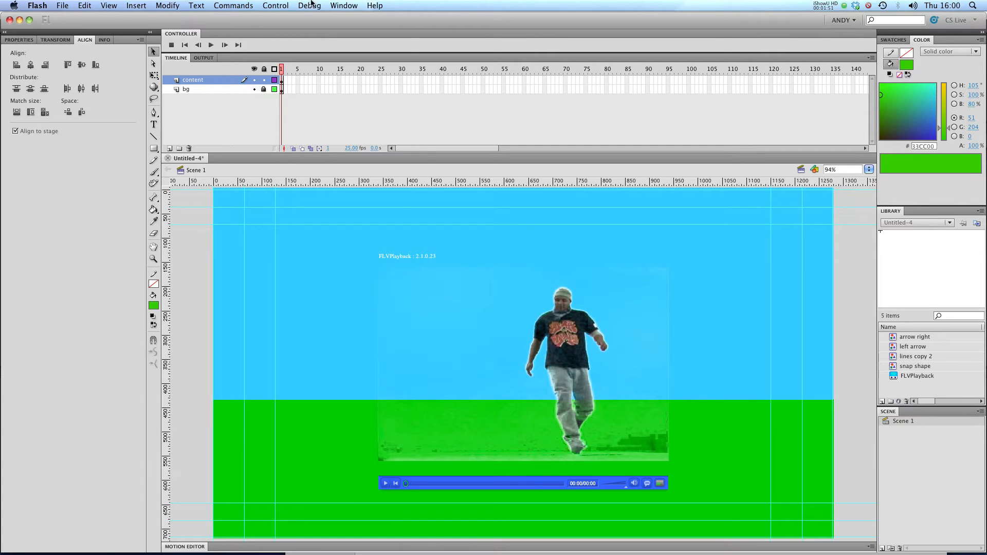
pyautogui.click(275, 5)
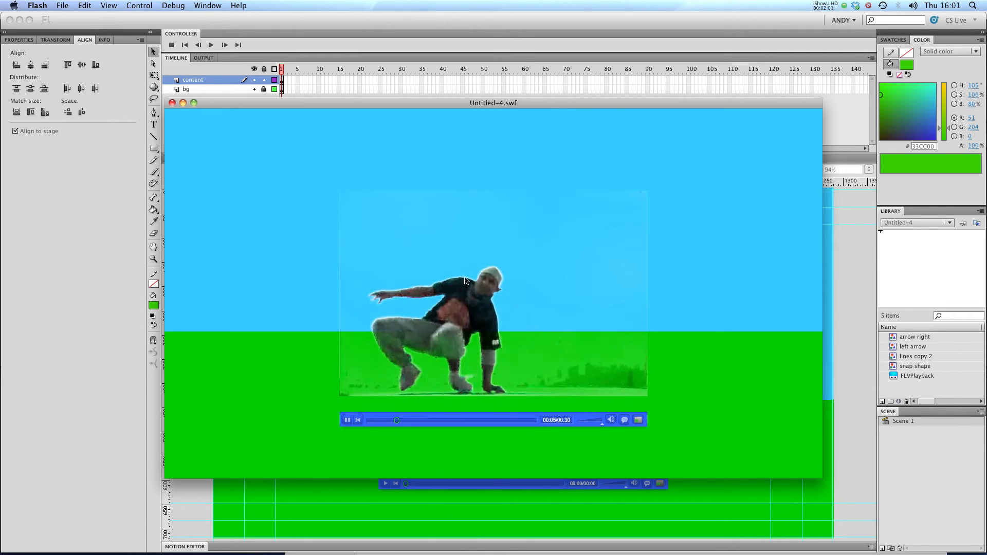
pyautogui.moveTo(574, 239)
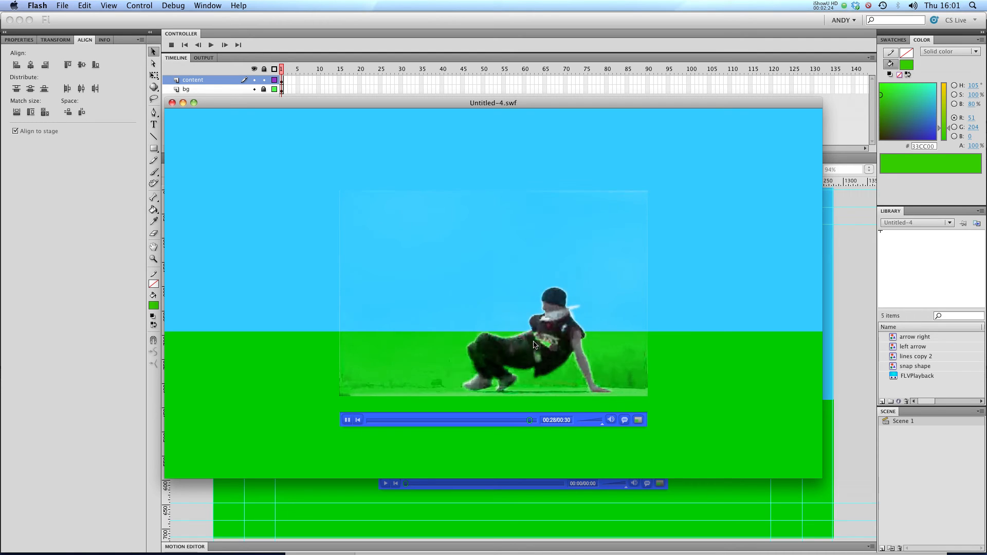
pyautogui.click(347, 420)
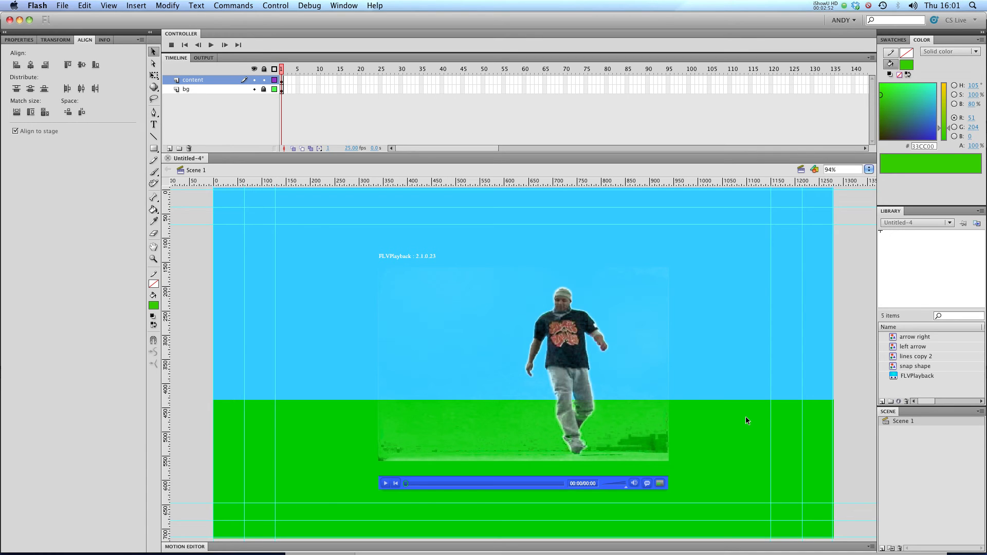
pyautogui.moveTo(738, 417)
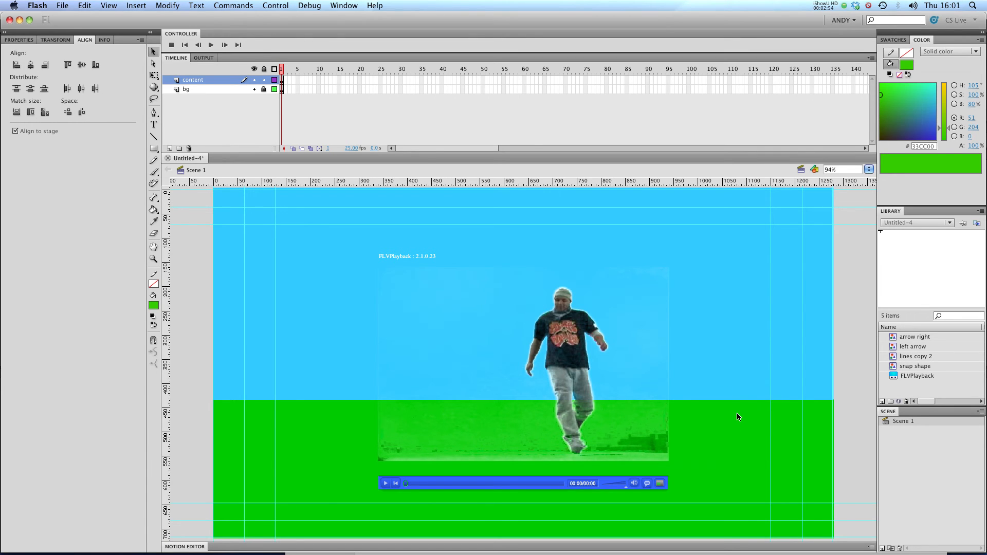